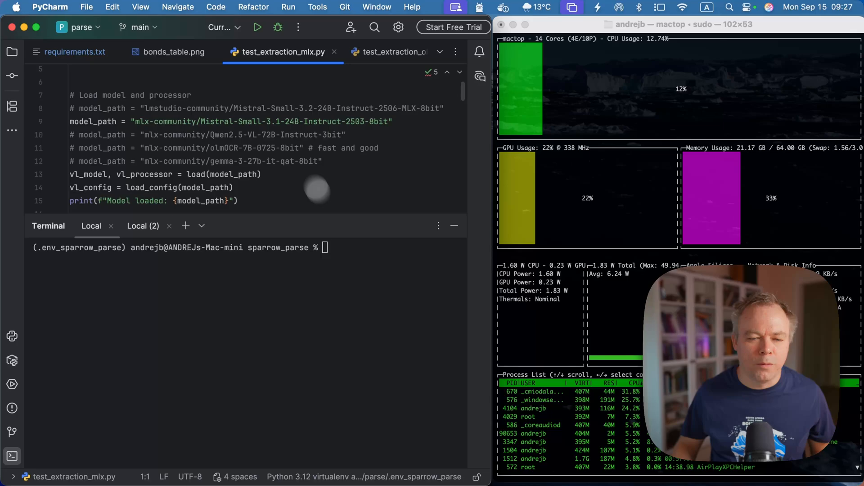
pyautogui.moveTo(174, 52)
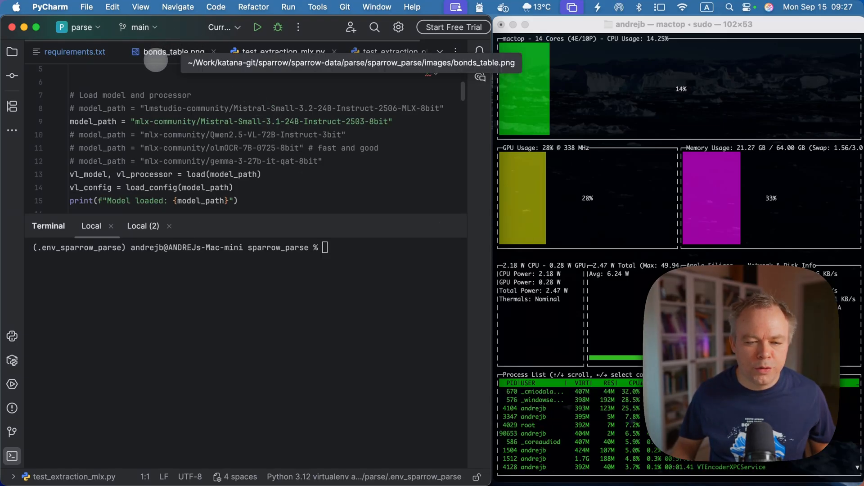
# View bonds_table.png with its instruments, prices, profit/loss and EUR valuations.
pyautogui.click(173, 52)
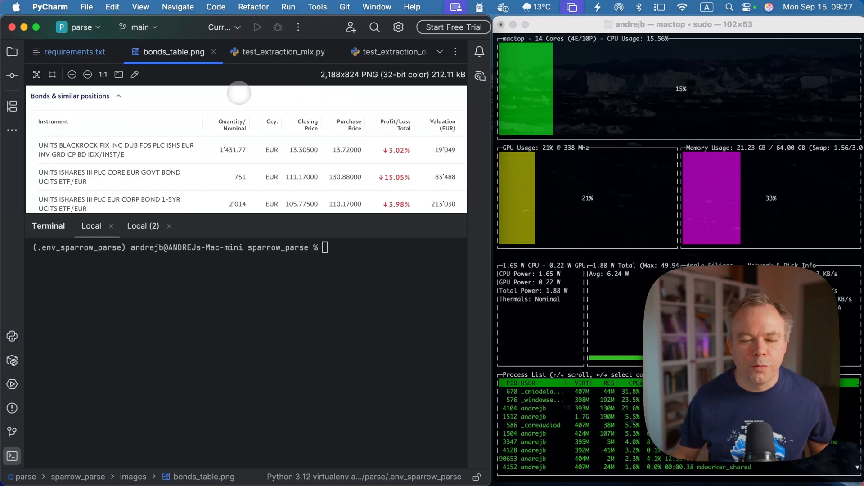
pyautogui.moveTo(75, 52)
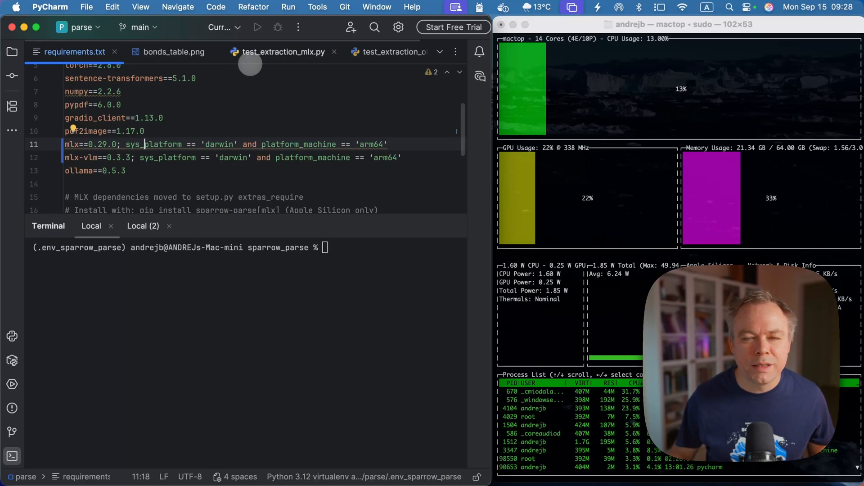
pyautogui.moveTo(280, 52)
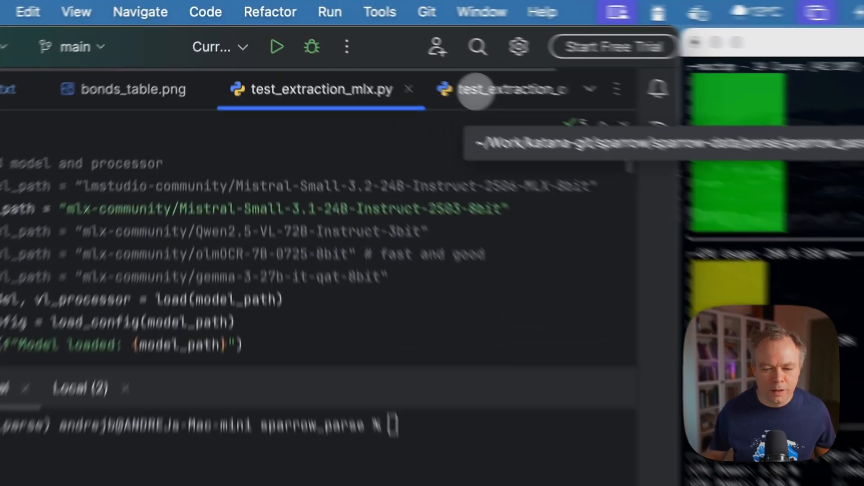
pyautogui.click(512, 90)
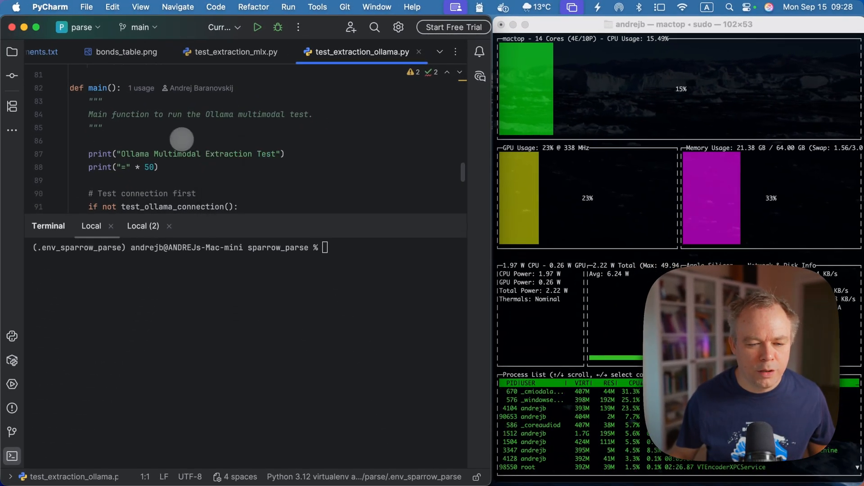
pyautogui.scroll(-3)
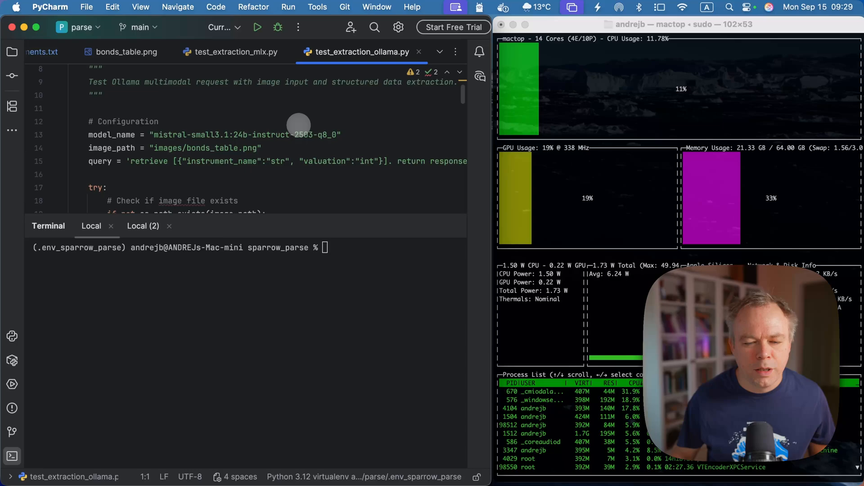
pyautogui.scroll(-3)
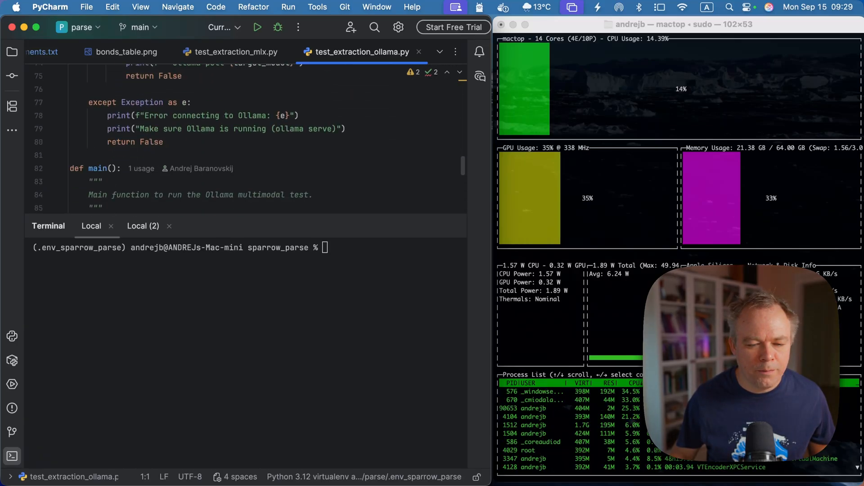
pyautogui.scroll(-3)
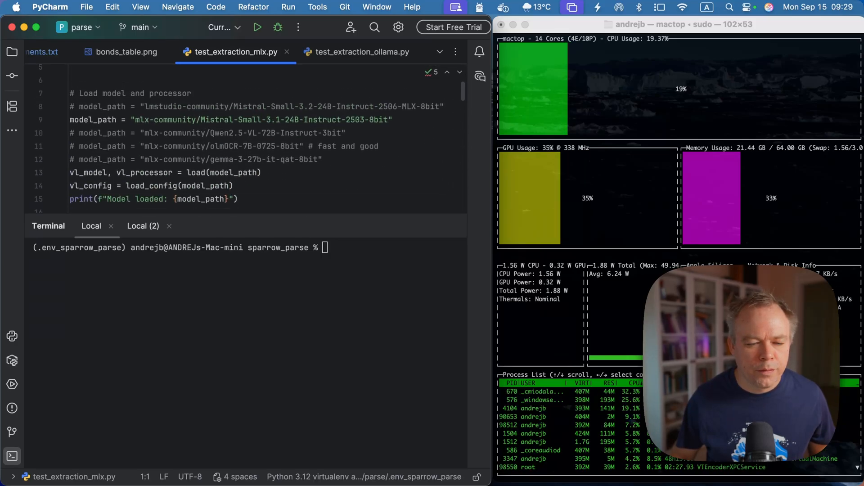
pyautogui.scroll(-3)
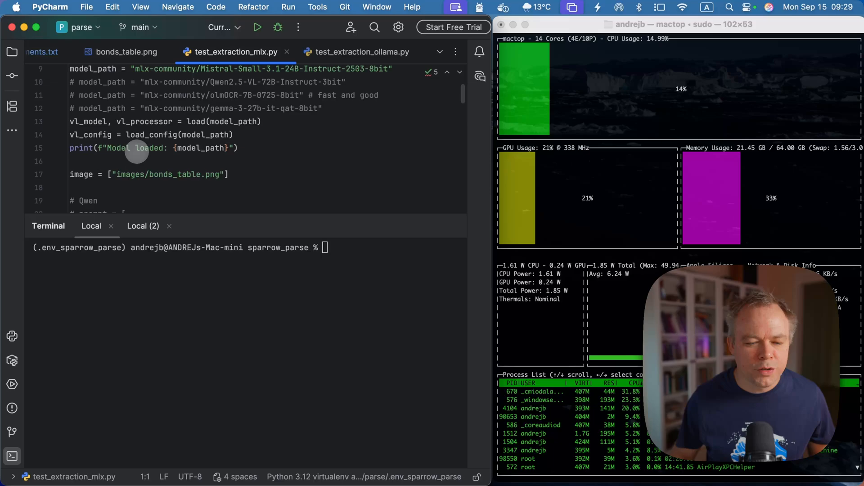
pyautogui.scroll(-3)
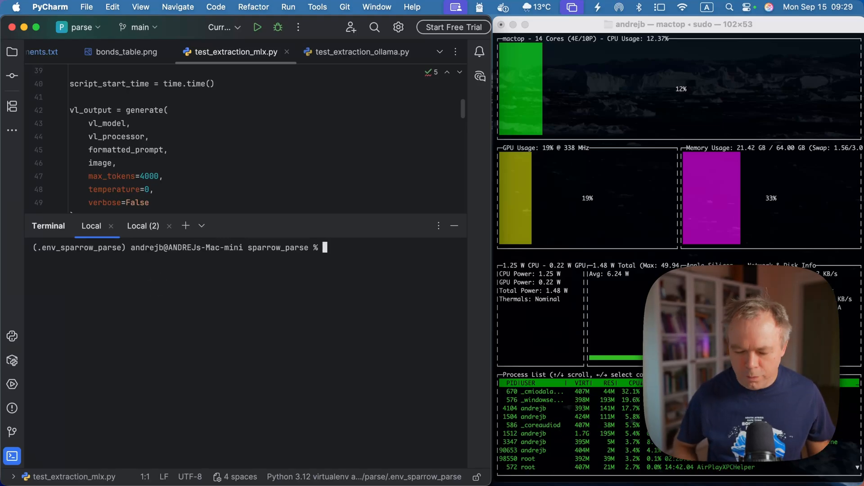
# Run python test_extraction_mlx.py so the Mistral Small 3.1 24B model loads.
pyautogui.write('python test_extraction_mlx.py')
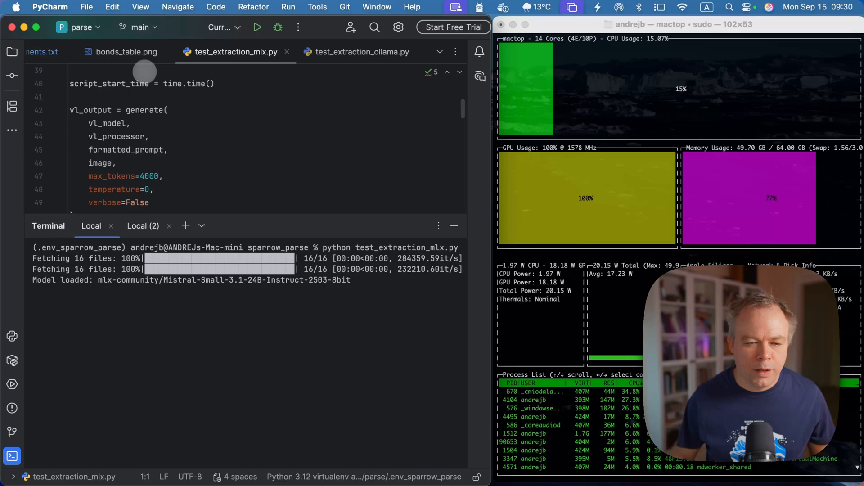
# Compare bonds_table.png against the MLX JSON output finished in 41.71 seconds.
pyautogui.click(129, 51)
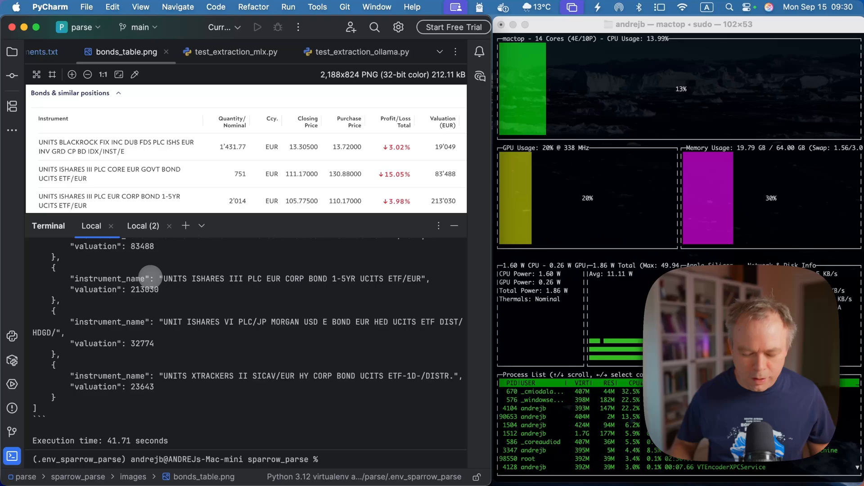
pyautogui.write('python test_extraction_mlx.py')
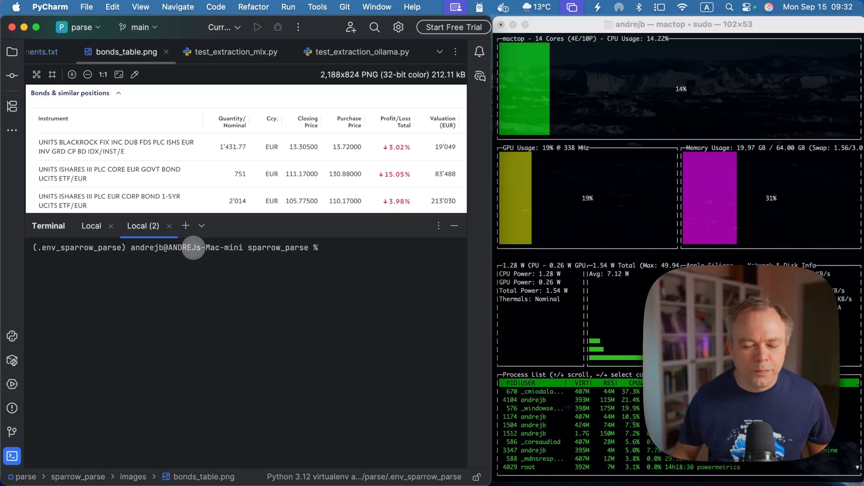
# Enter python test_extraction_ollama.py at the Local (2) prompt without running it.
pyautogui.write('python test_extraction_ollama.py')
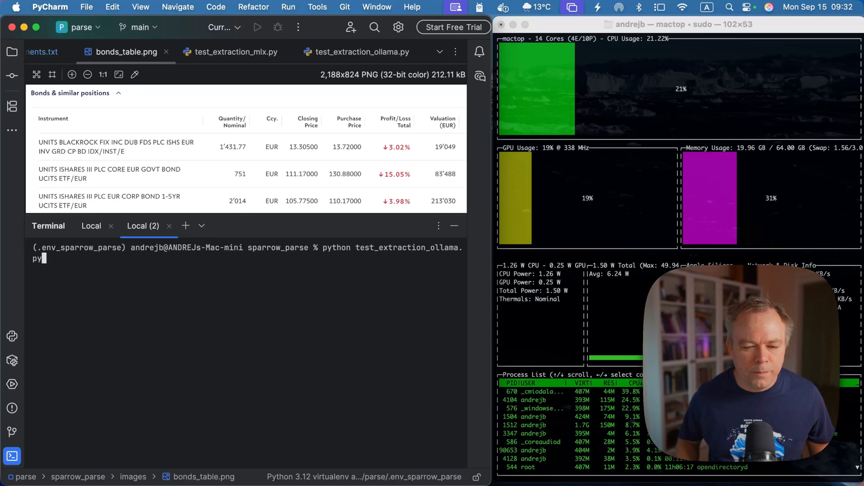
# Start the Ollama extraction run, confirming the Mistral Small 3.1 model is available.
pyautogui.press('enter')
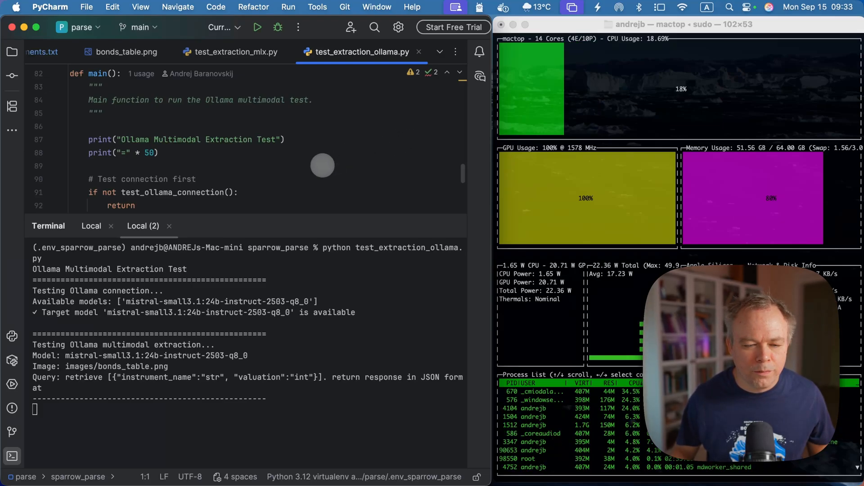
# Review the main() timing code in the Ollama script while the run finishes.
pyautogui.scroll(-3)
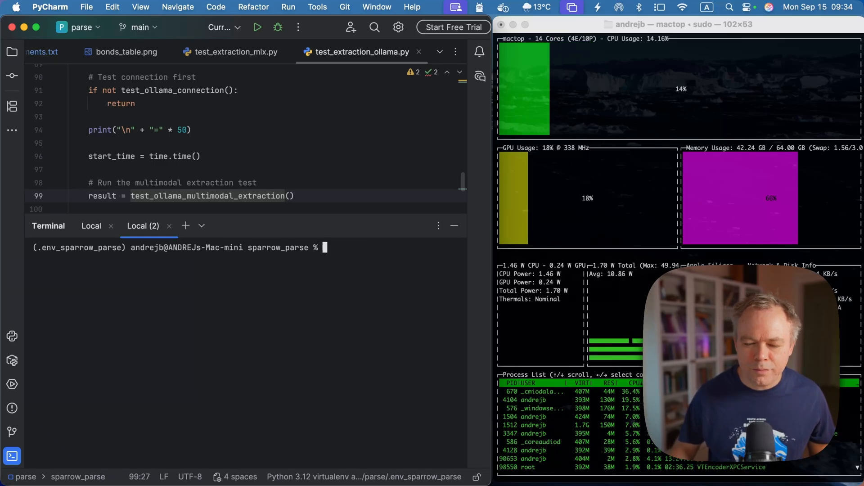
# Rerun python test_extraction_ollama.py, which completes in 29.26 seconds.
pyautogui.write('python test_extraction_ollama.py')
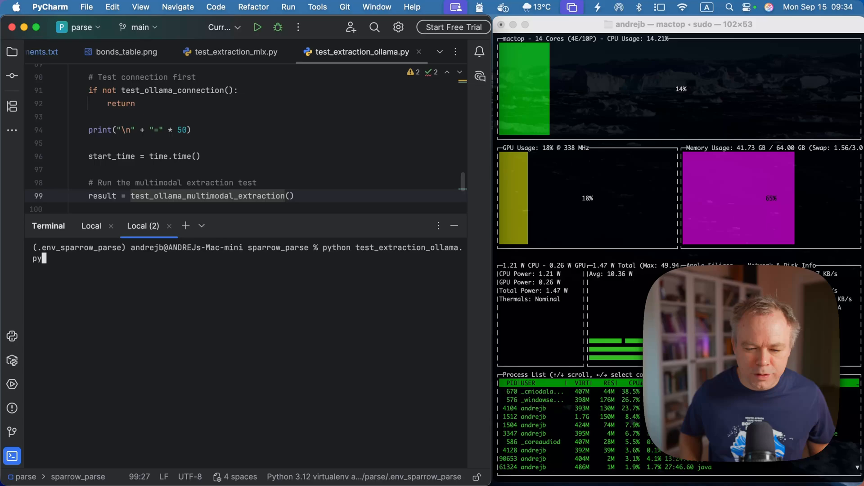
pyautogui.press('enter')
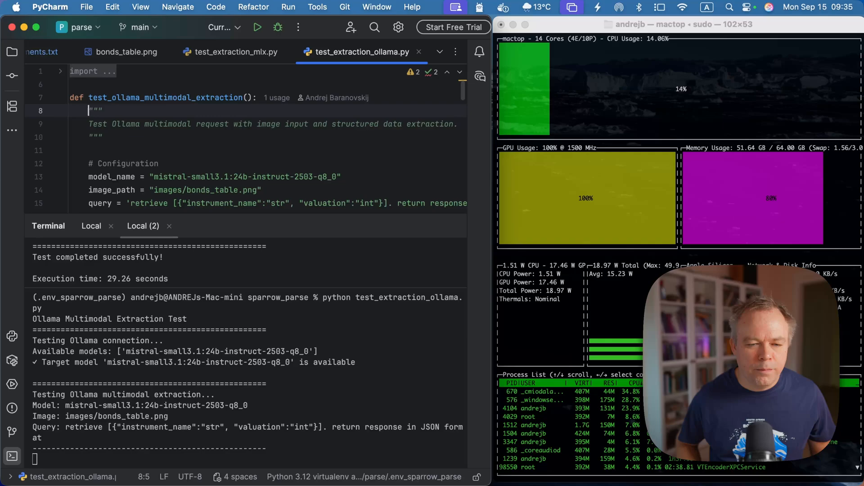
pyautogui.scroll(-3)
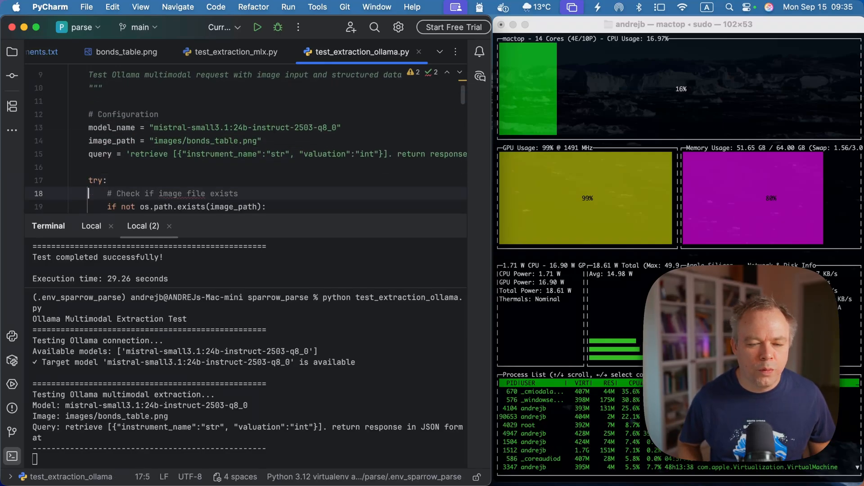
pyautogui.scroll(-3)
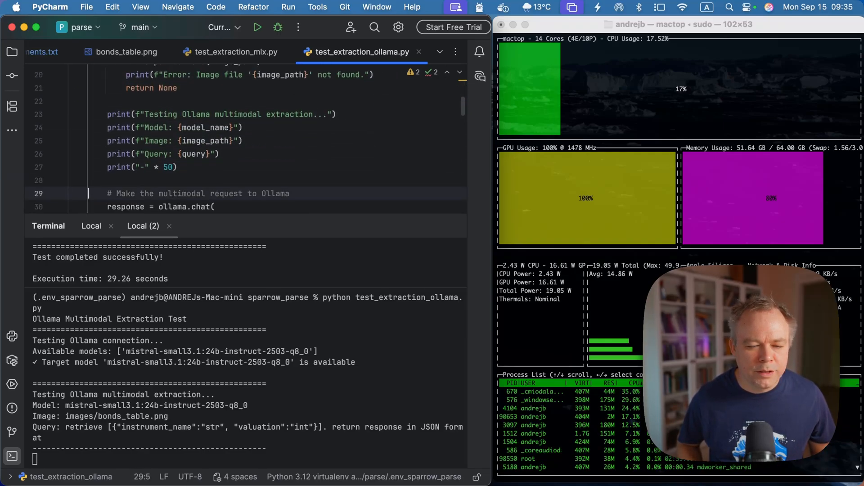